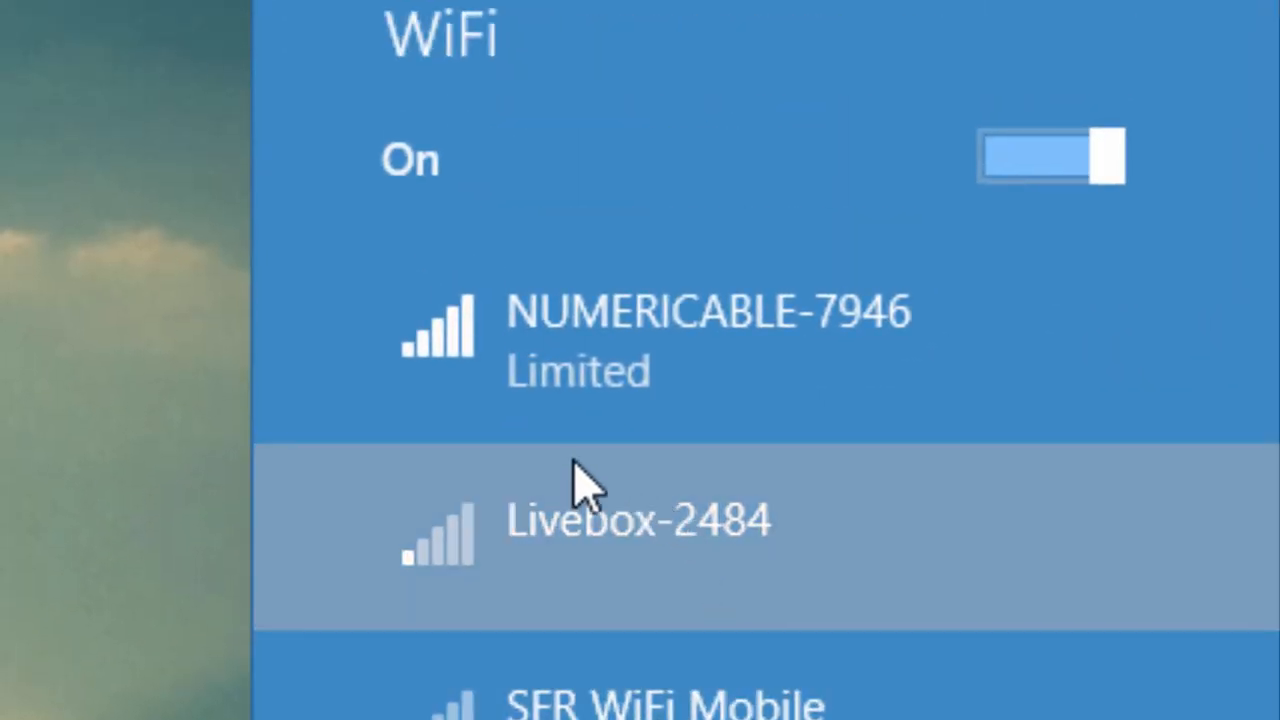
mouse_move(470, 430)
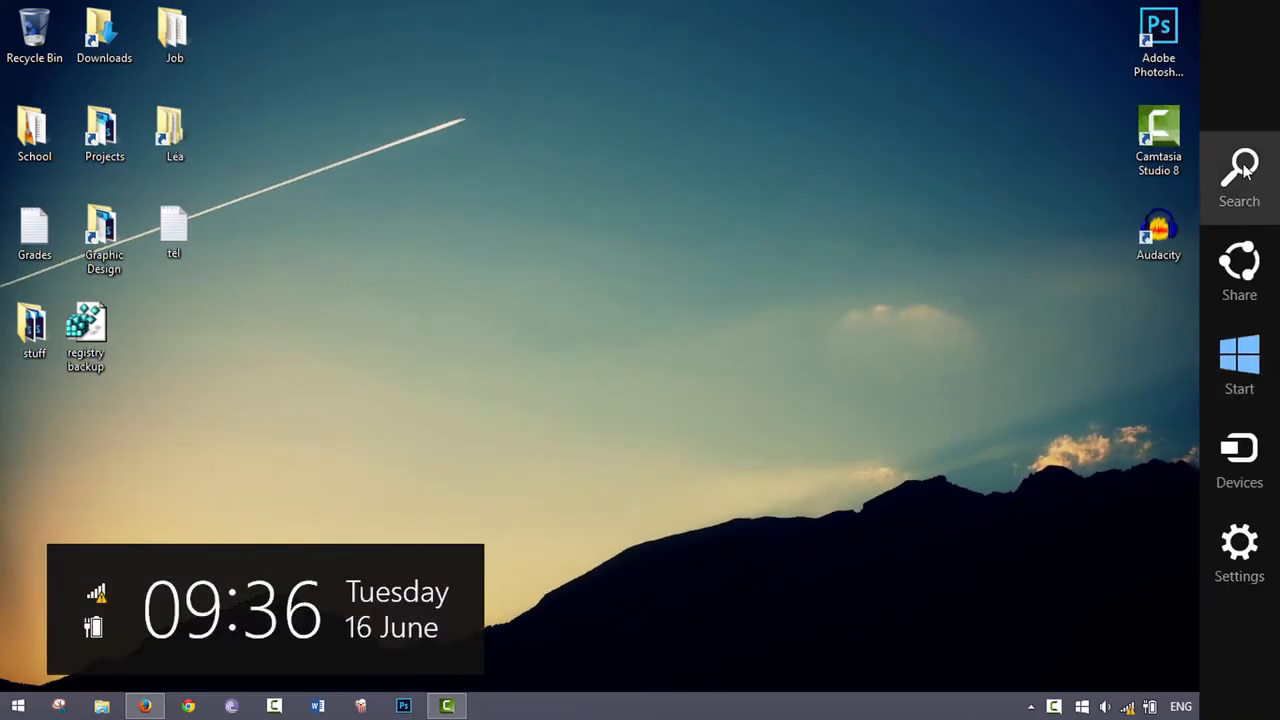
Find and launch Device Manager from the Search charm by searching 'device manager'.
click(1239, 165)
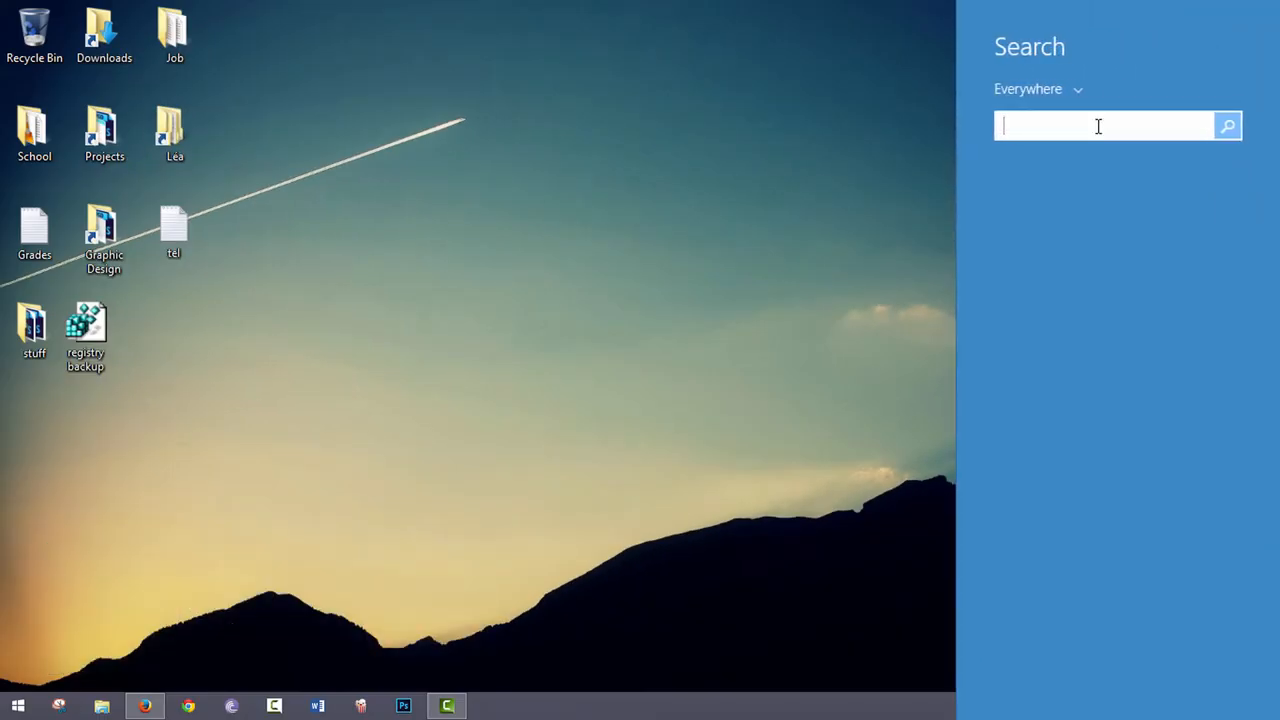
text(device manager)
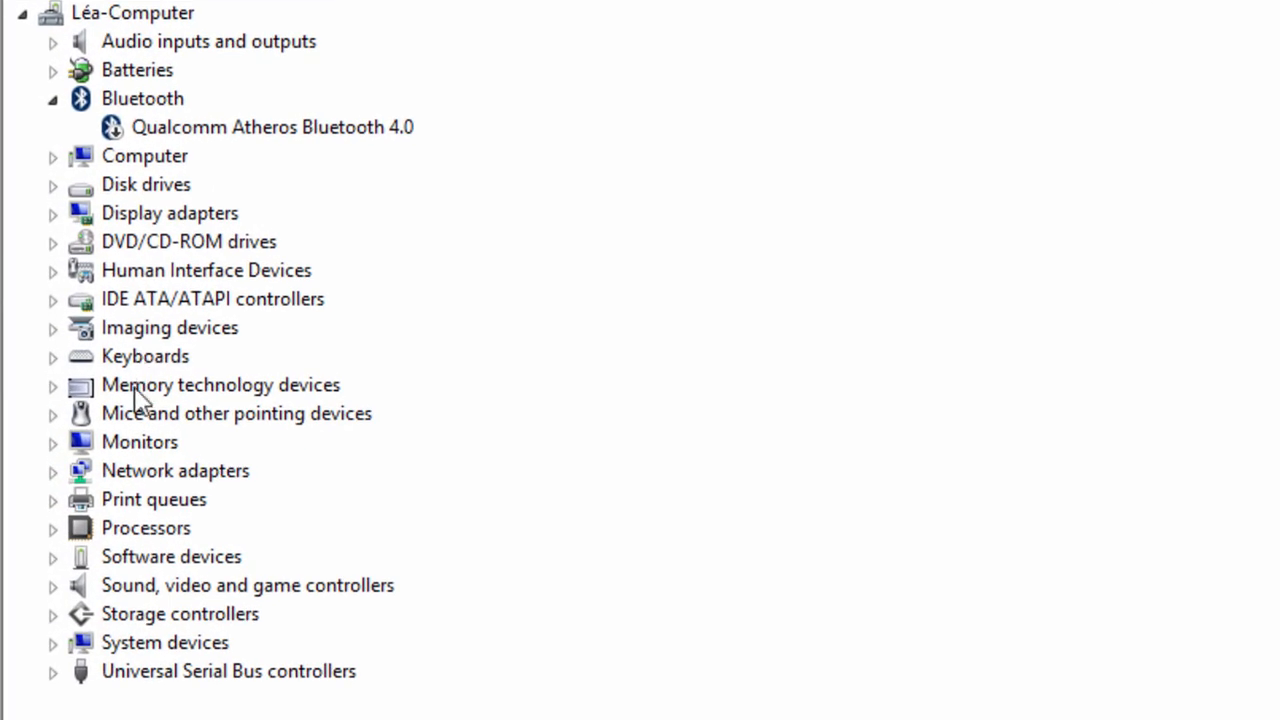
Start Update Driver Software for the Qualcomm Atheros AR956x adapter under Network adapters.
click(50, 471)
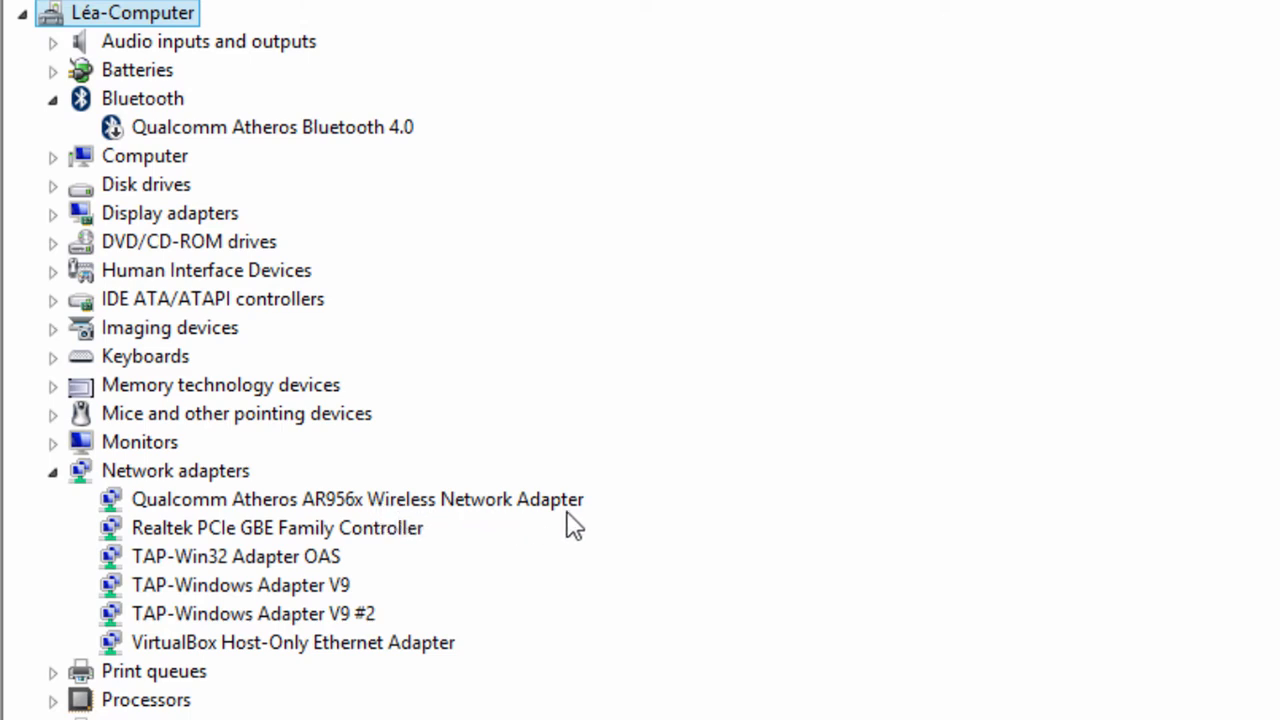
click(355, 499)
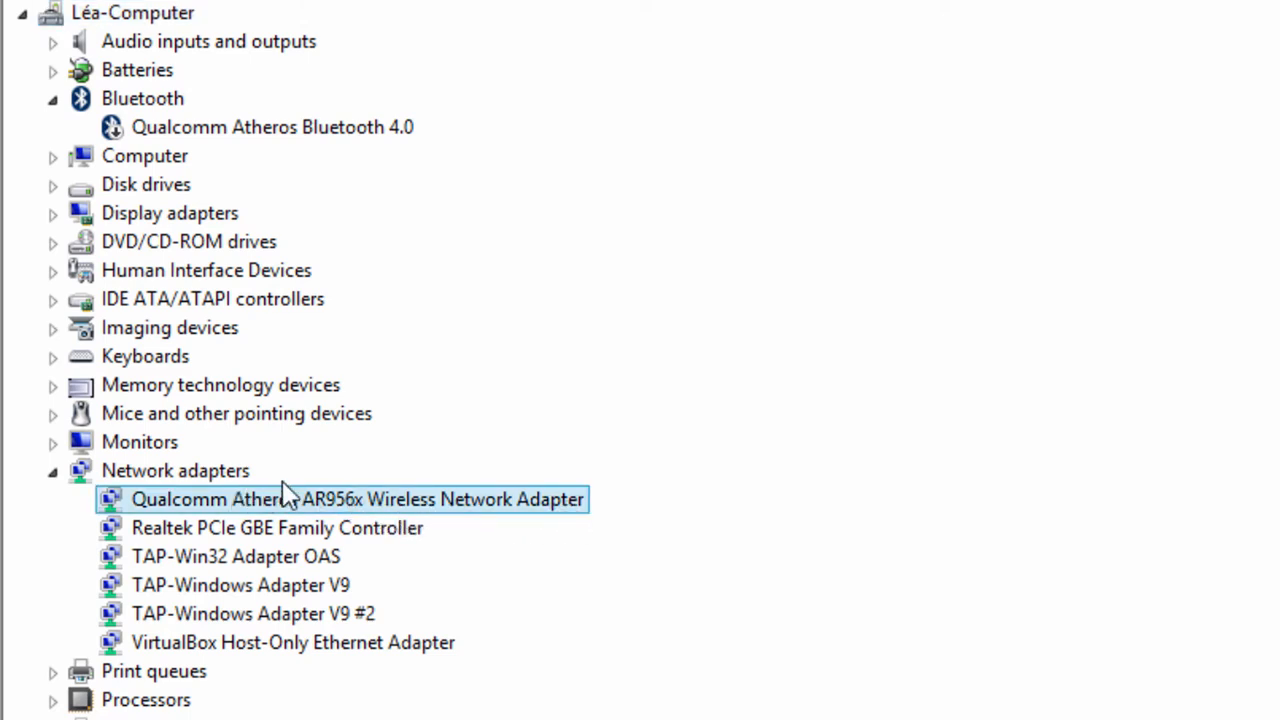
right_click(357, 499)
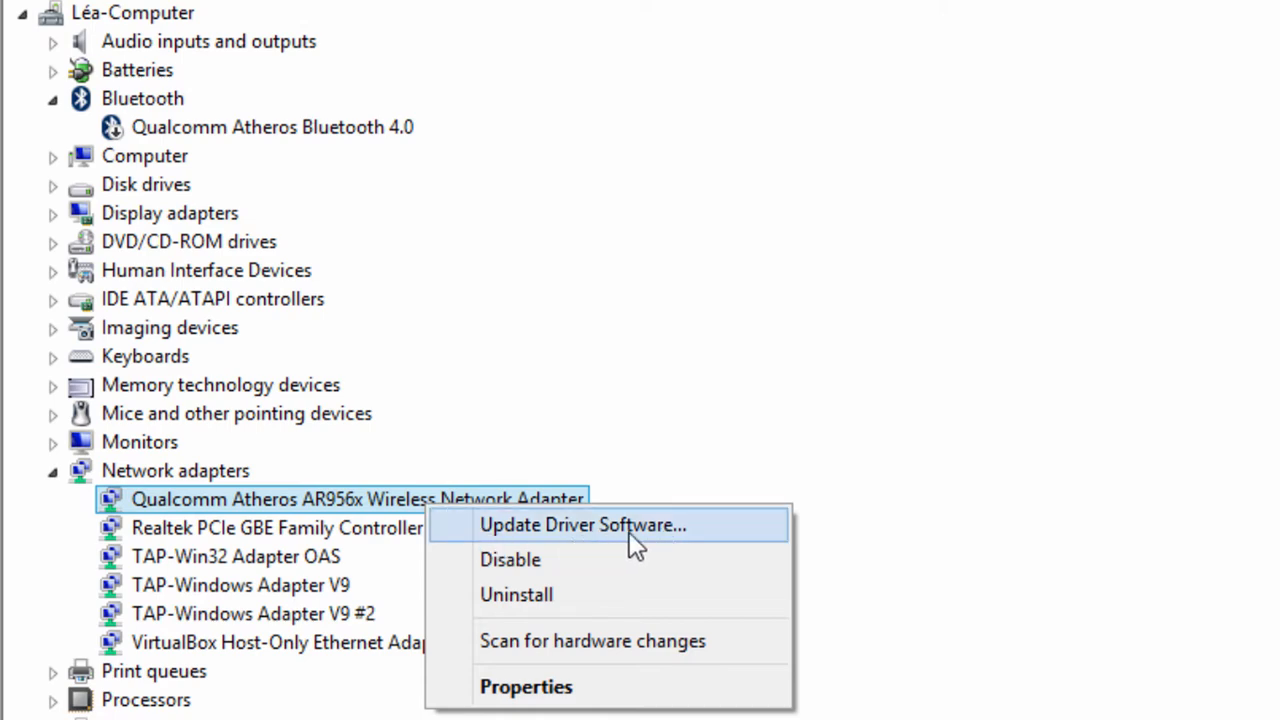
click(593, 525)
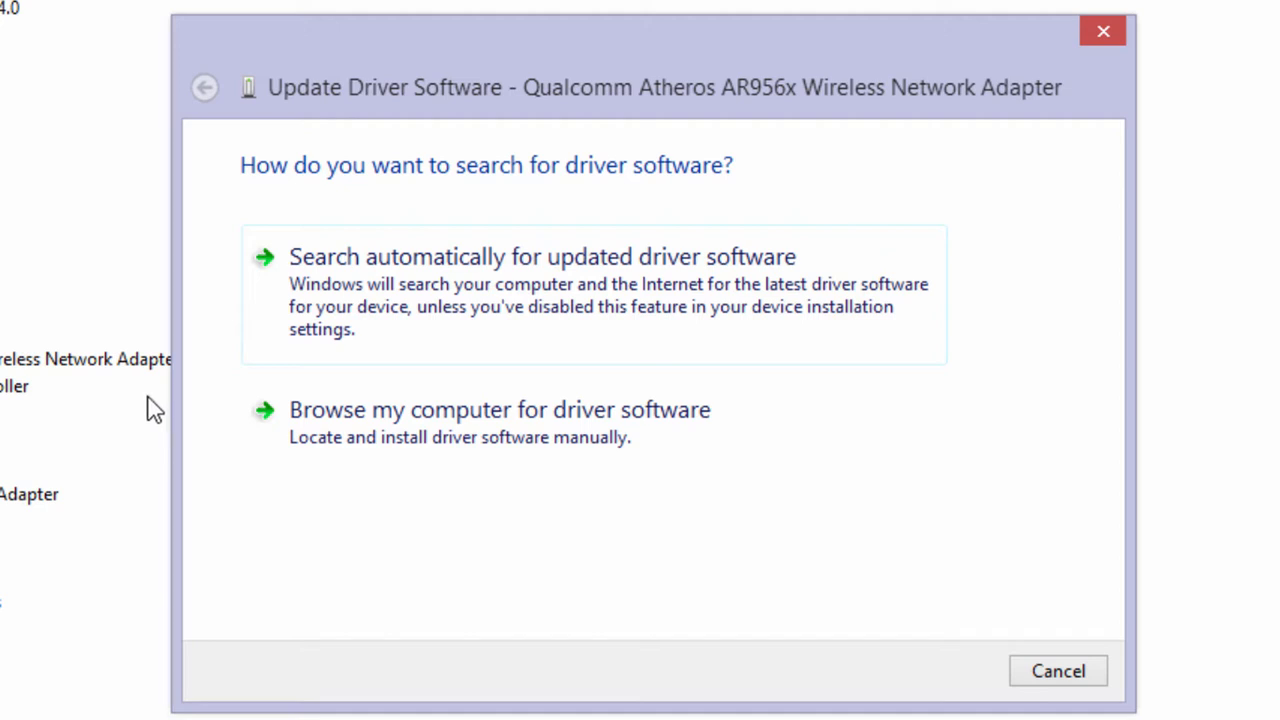
Choose 'Browse my computer for driver software' in the update wizard.
click(503, 410)
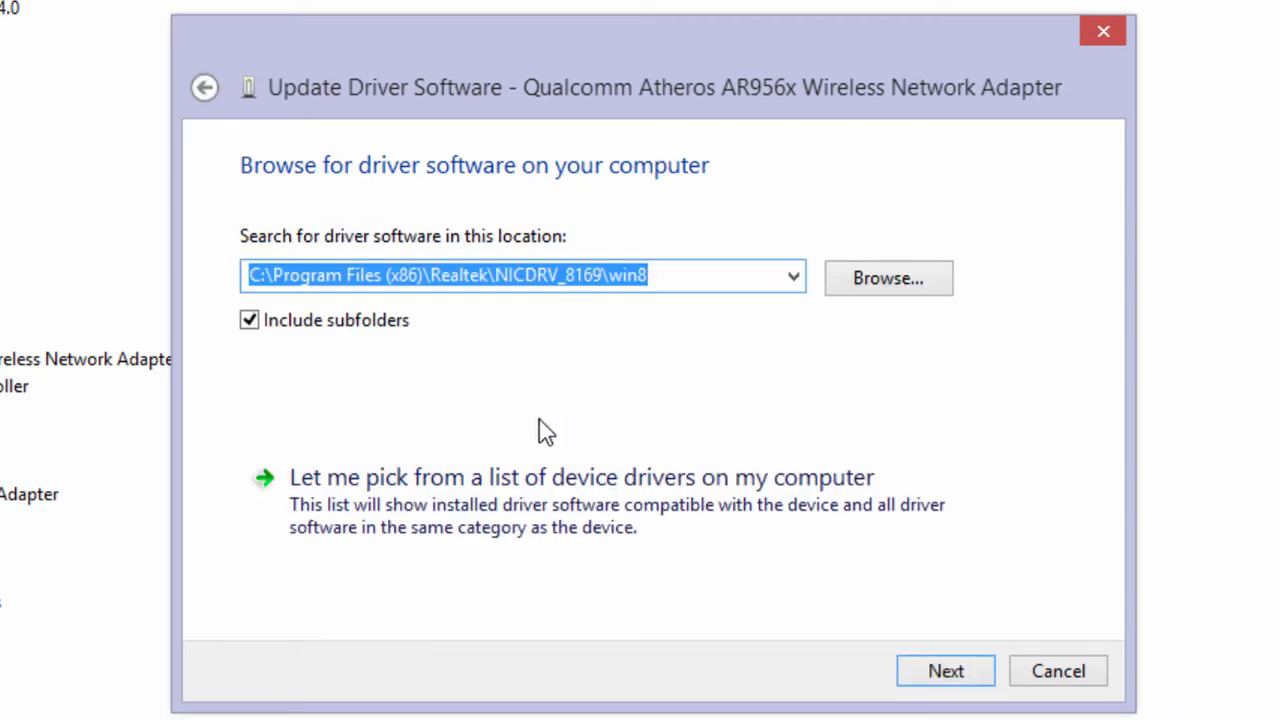
mouse_move(529, 428)
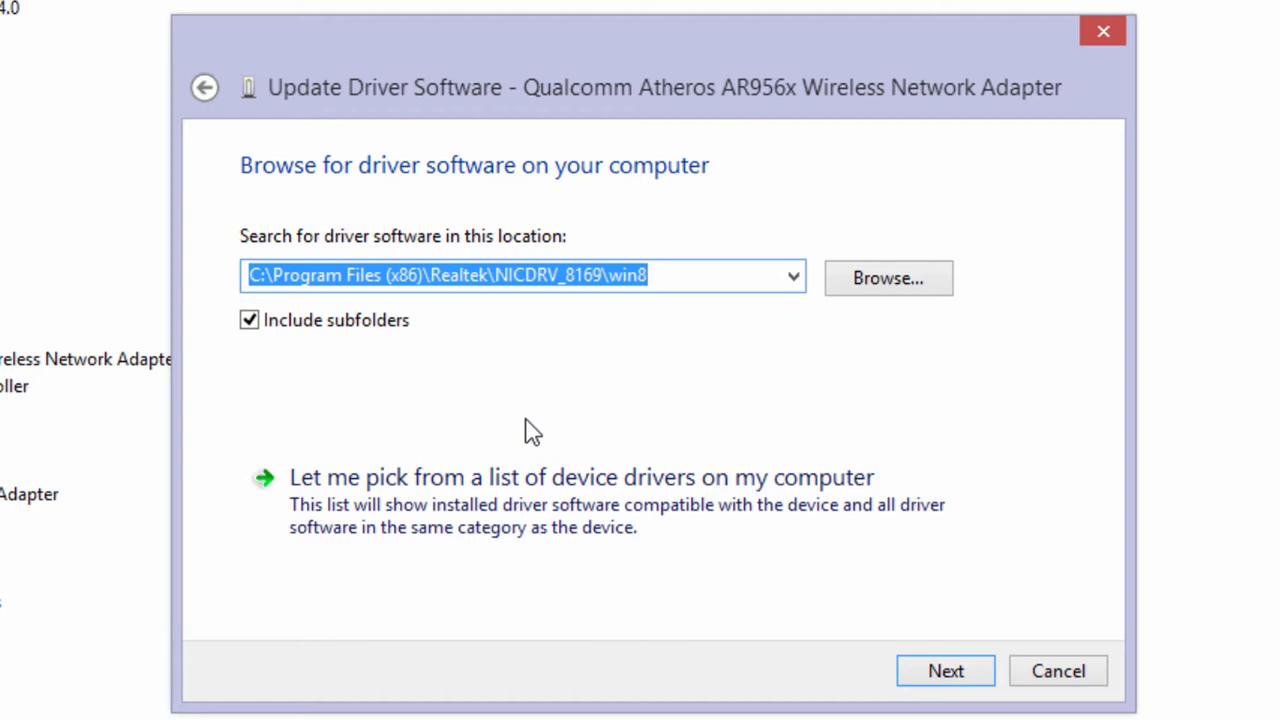
mouse_move(560, 472)
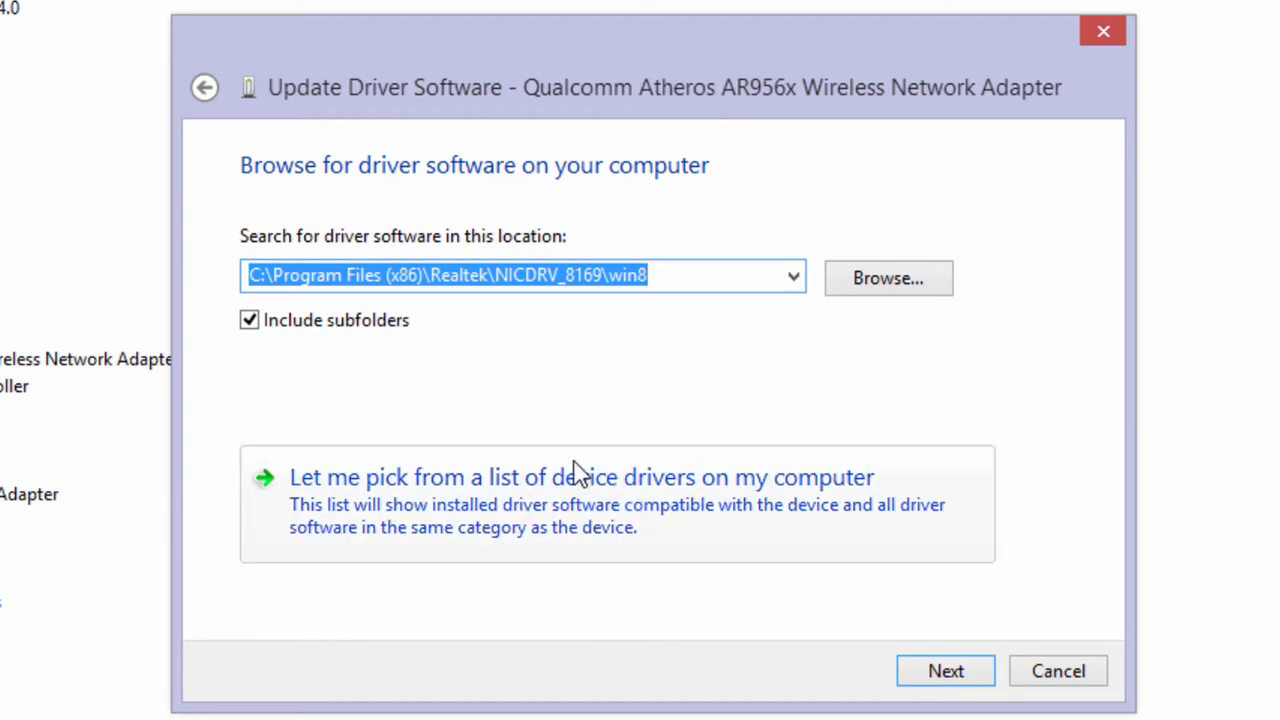
Reinstall the Qualcomm Atheros AR956x driver picked from the list of installed drivers.
click(581, 477)
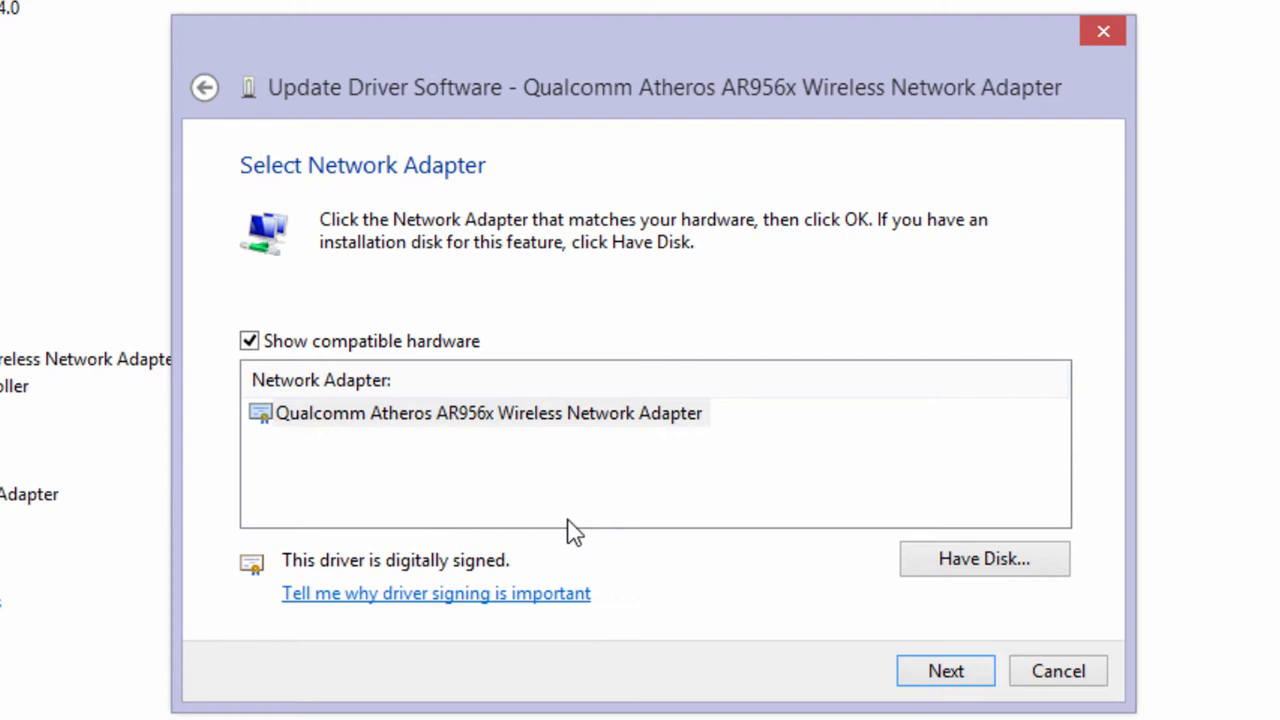
mouse_move(373, 390)
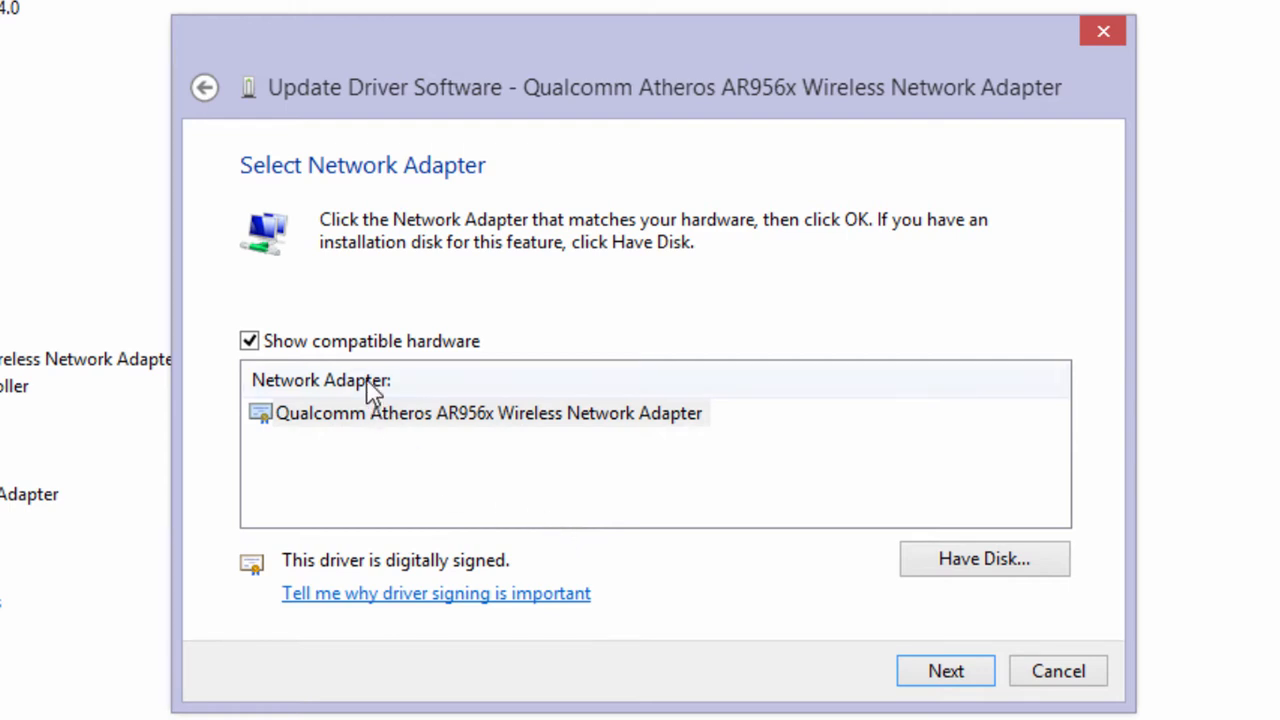
mouse_move(408, 330)
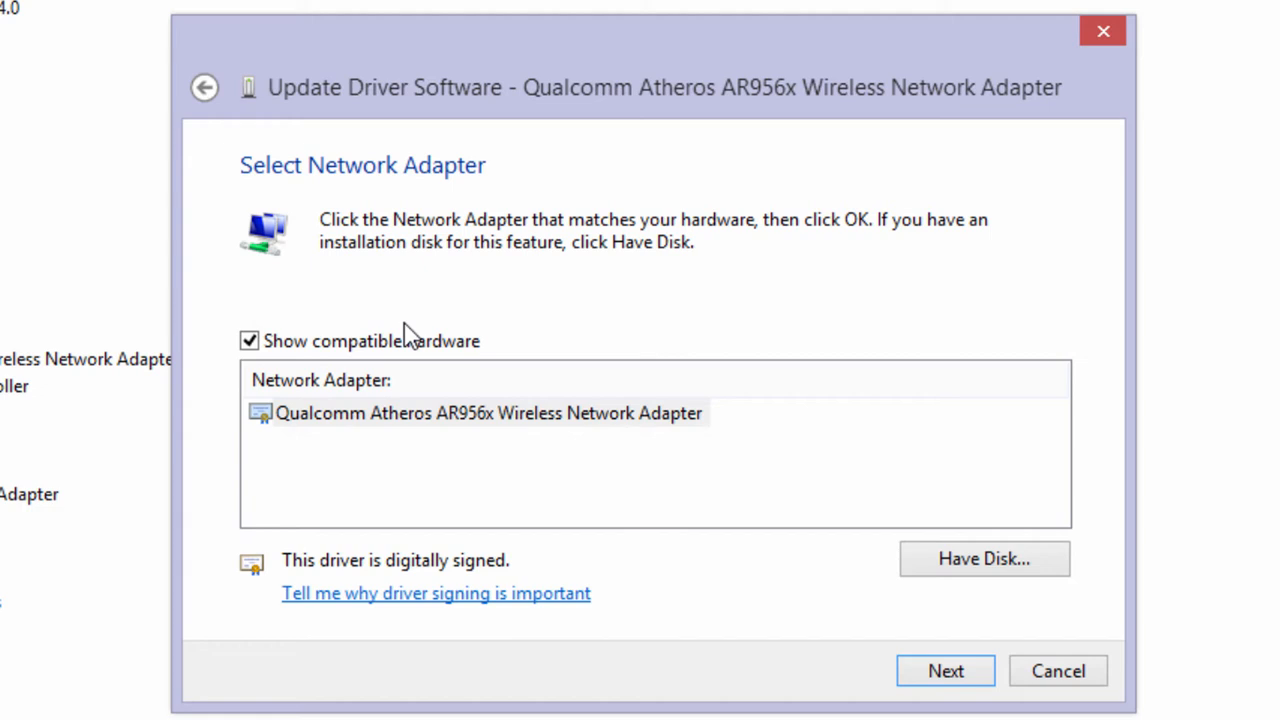
click(477, 413)
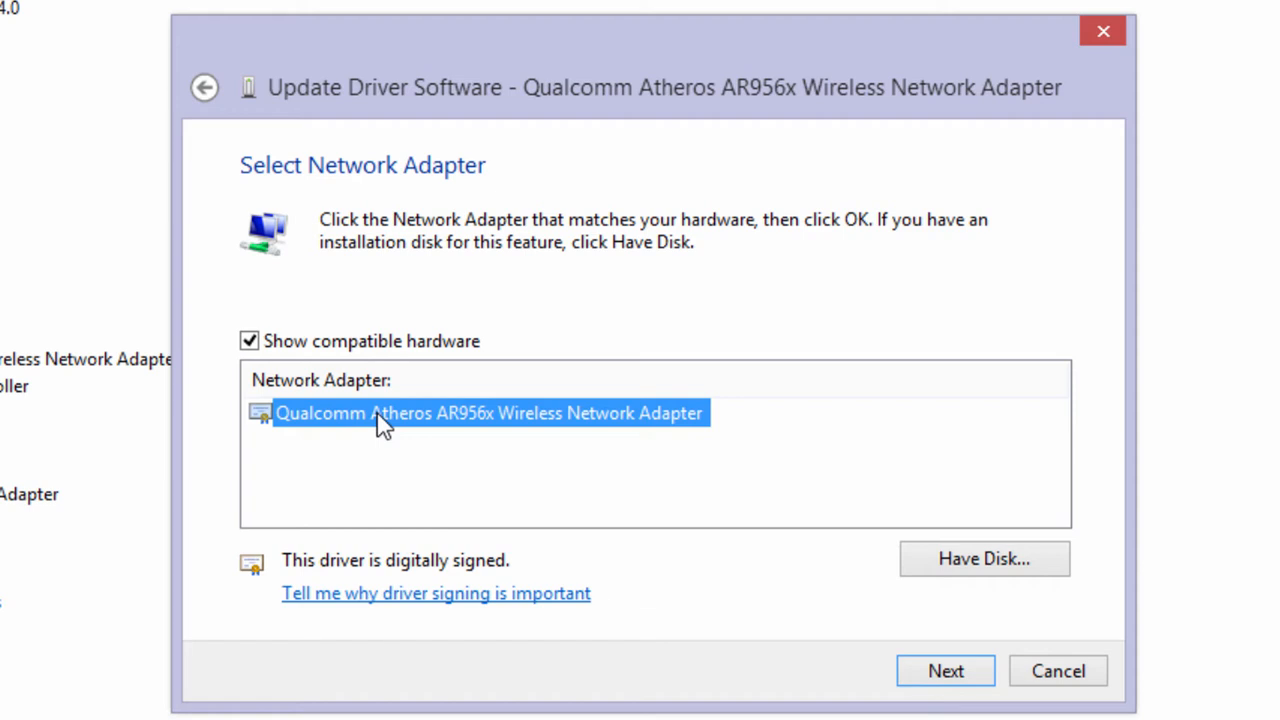
click(944, 670)
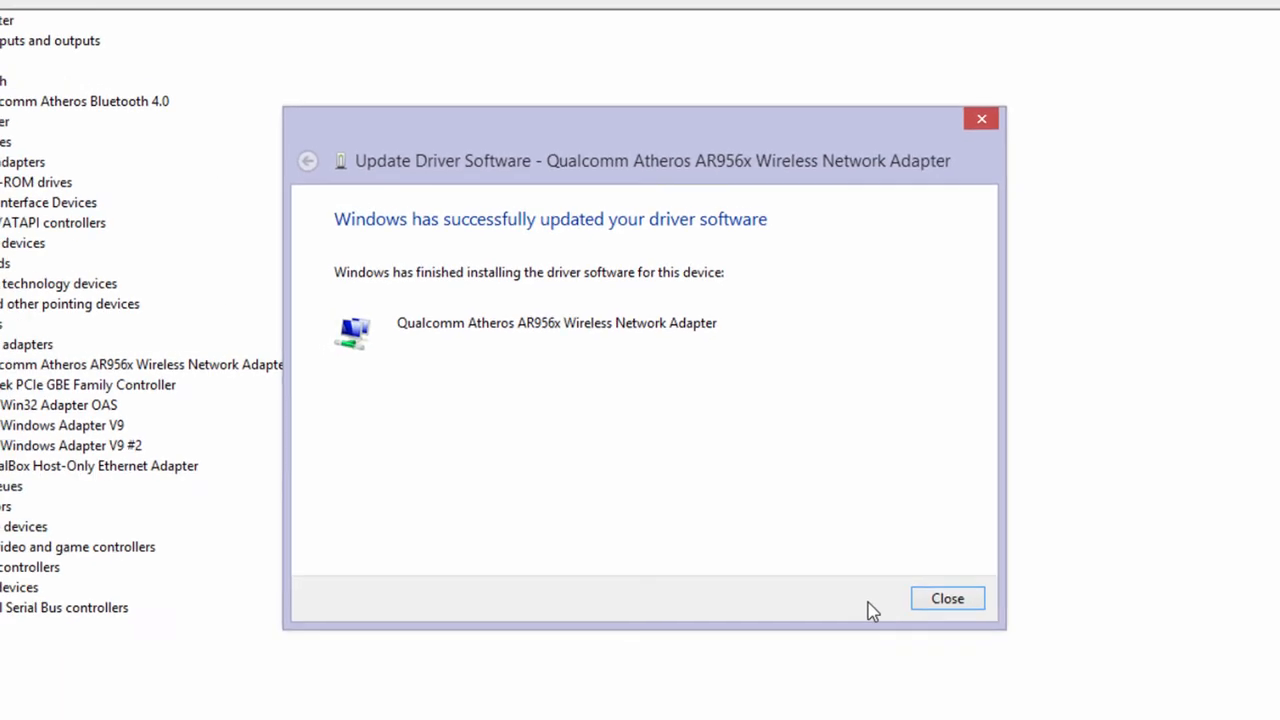
Dismiss the driver-updated success message and check the taskbar network icon.
click(947, 598)
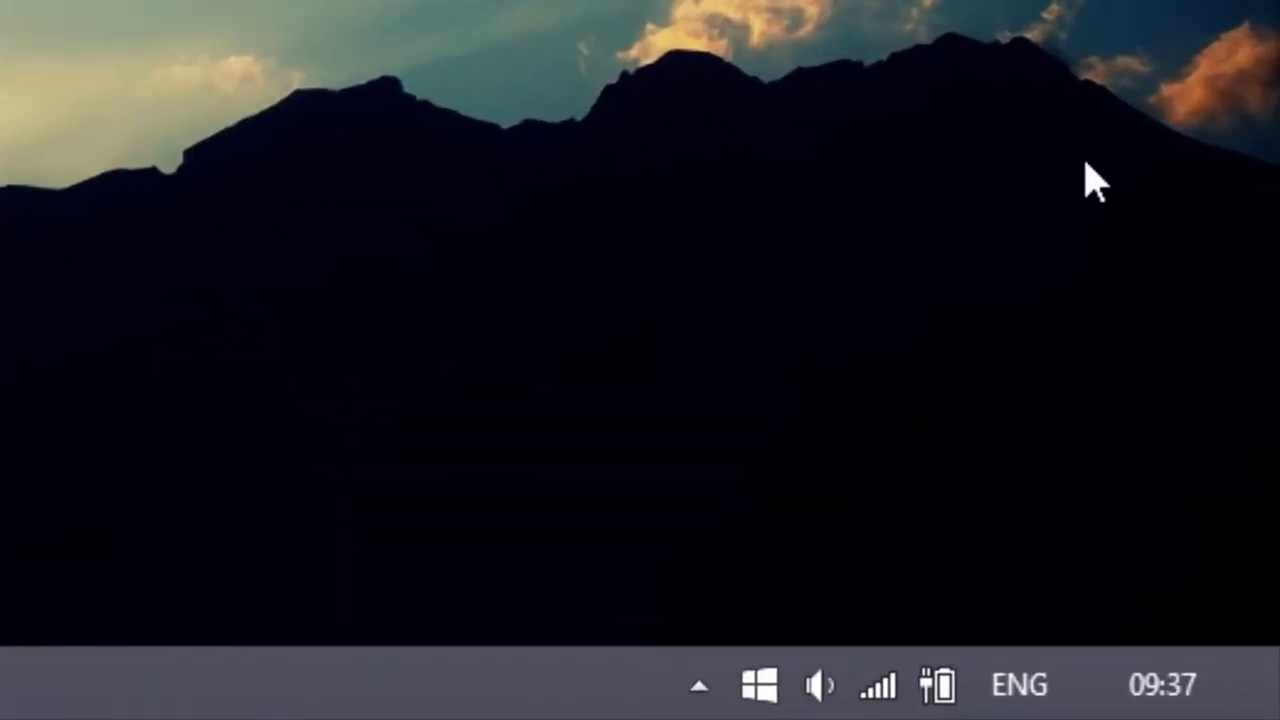
click(878, 684)
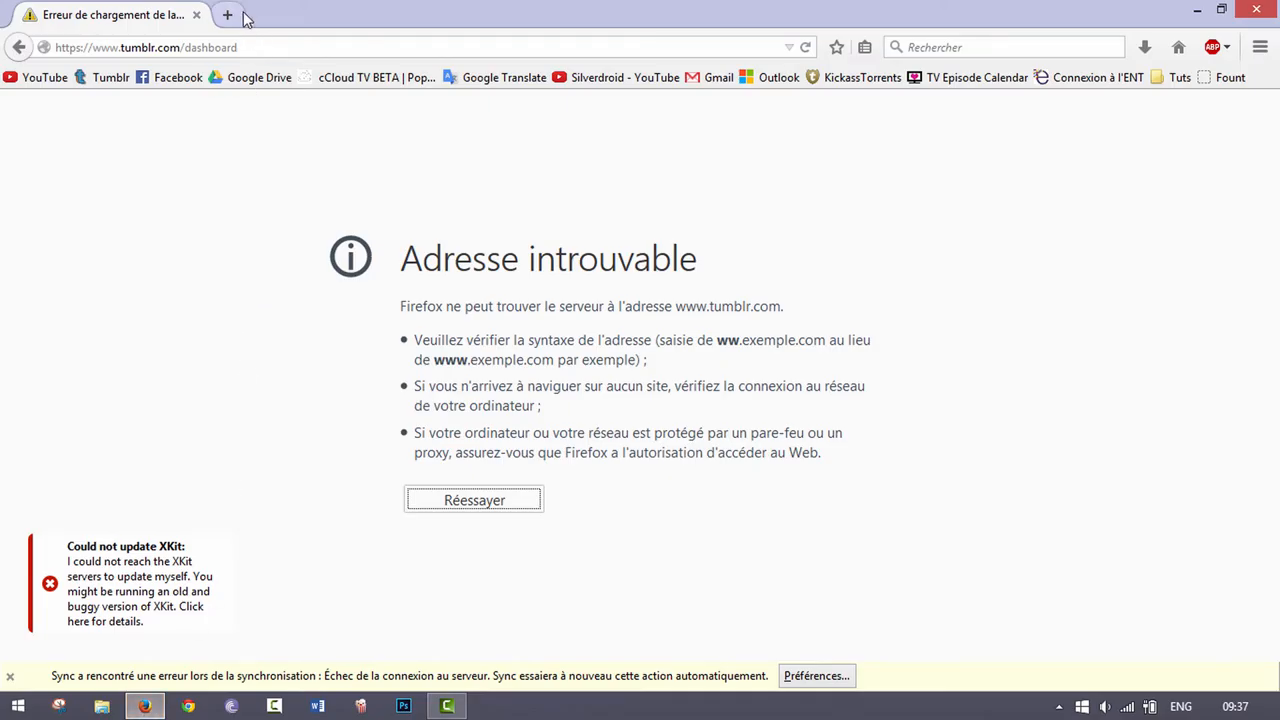
Load YouTube My Subscriptions in Firefox to confirm websites work again.
click(44, 77)
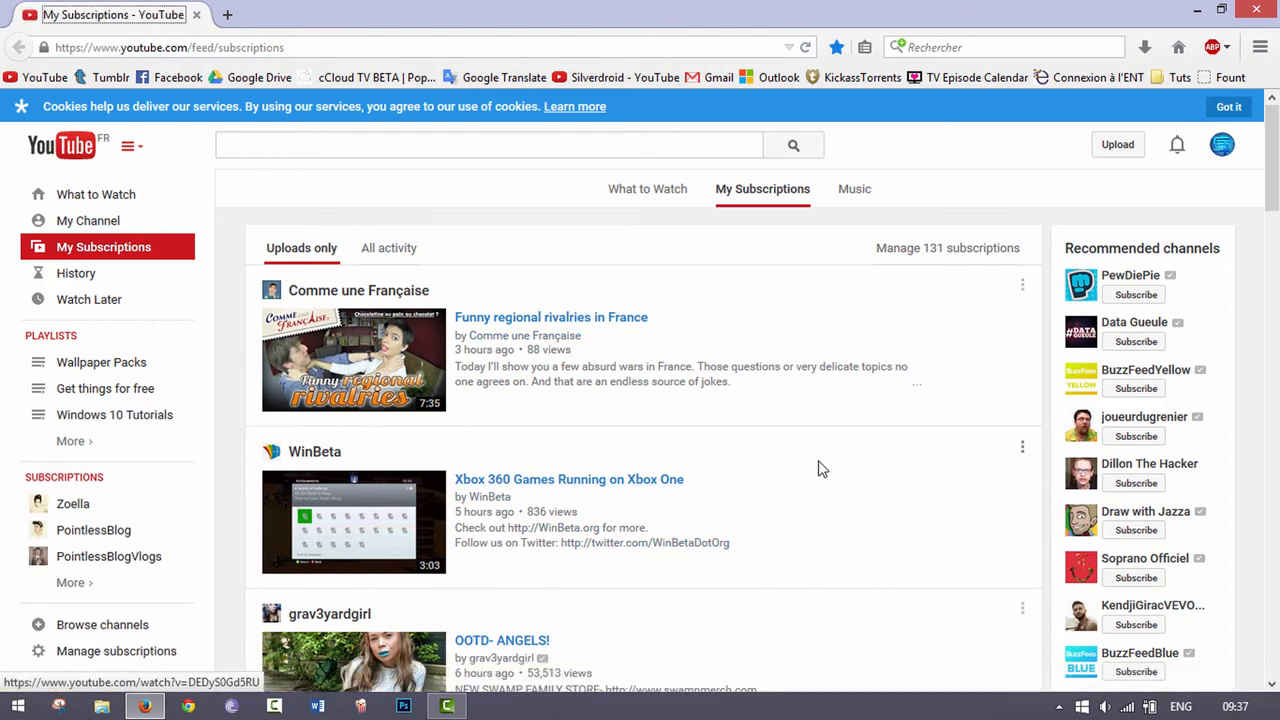
click(1228, 106)
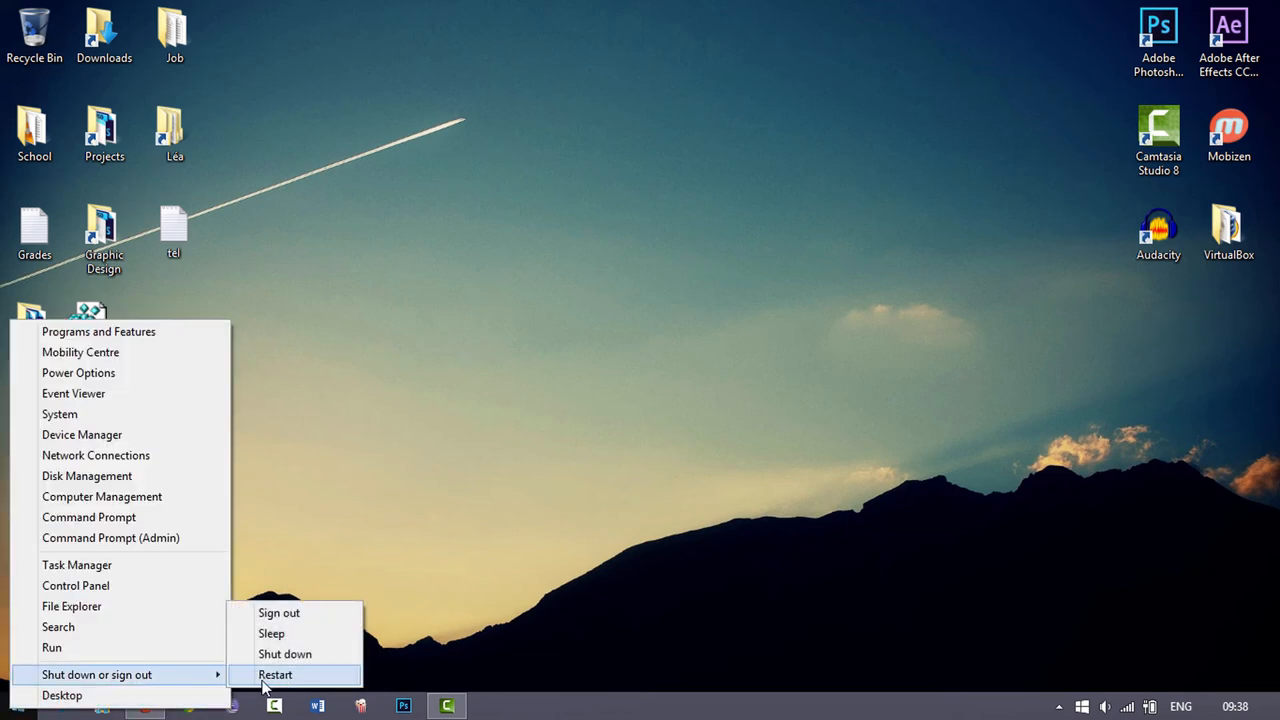
mouse_move(283, 687)
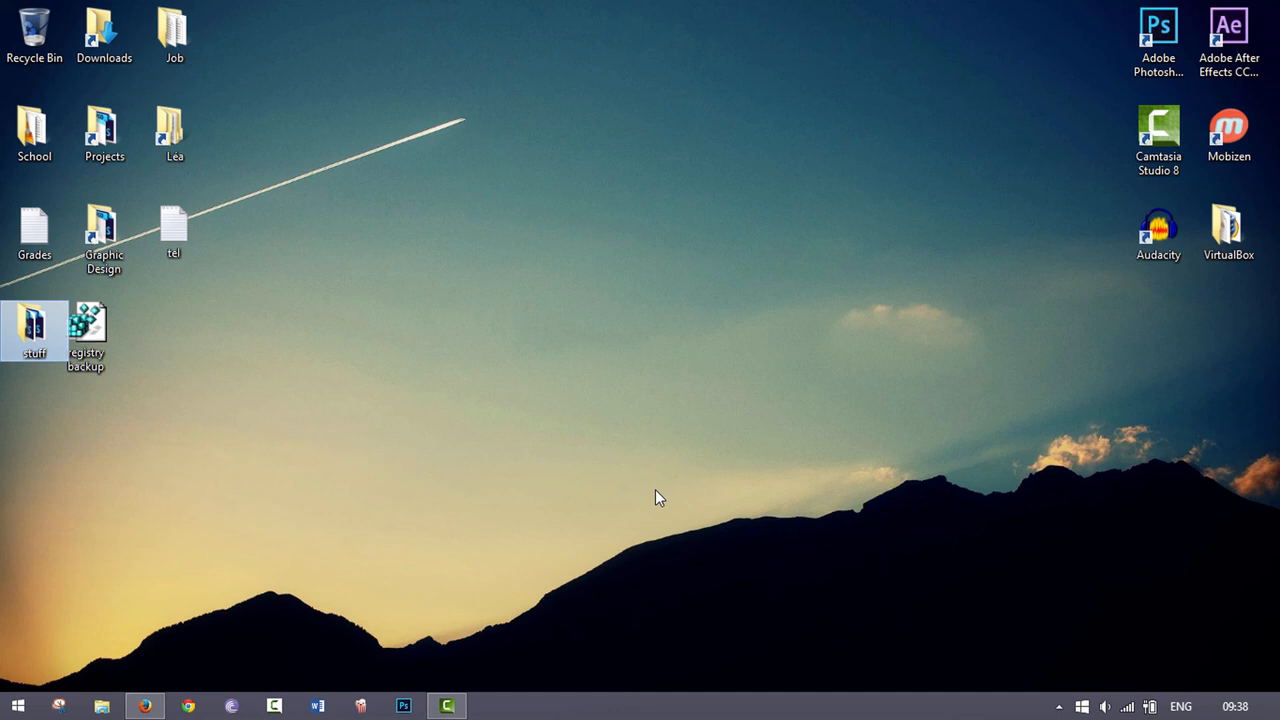
mouse_move(650, 497)
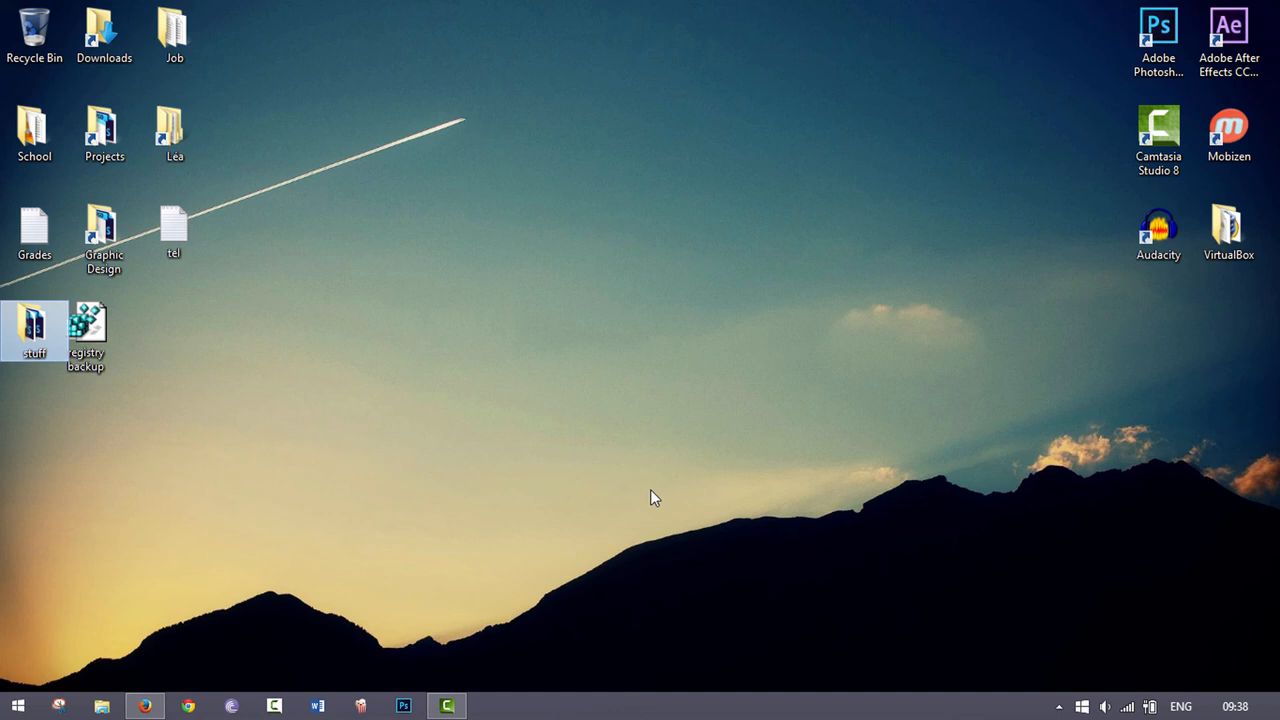